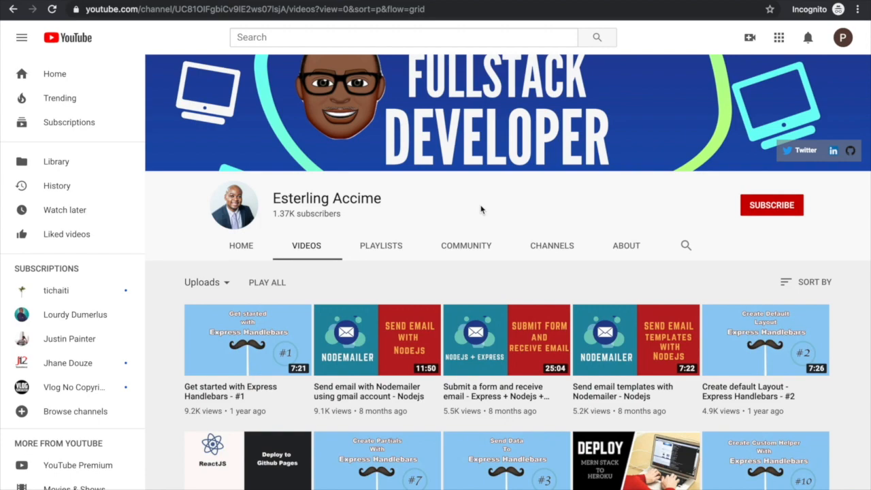
- Subscribe to the Fullstack Developer channel so it shows Subscribed with a notification bell
left_click(772, 204)
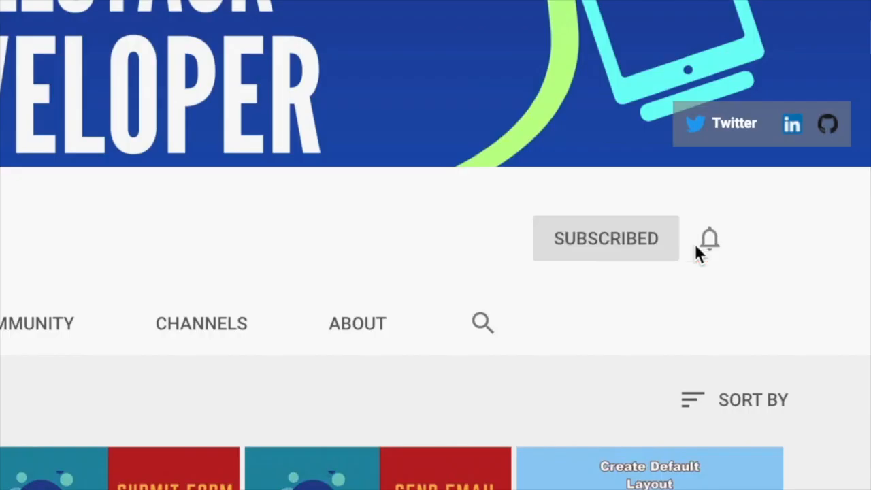